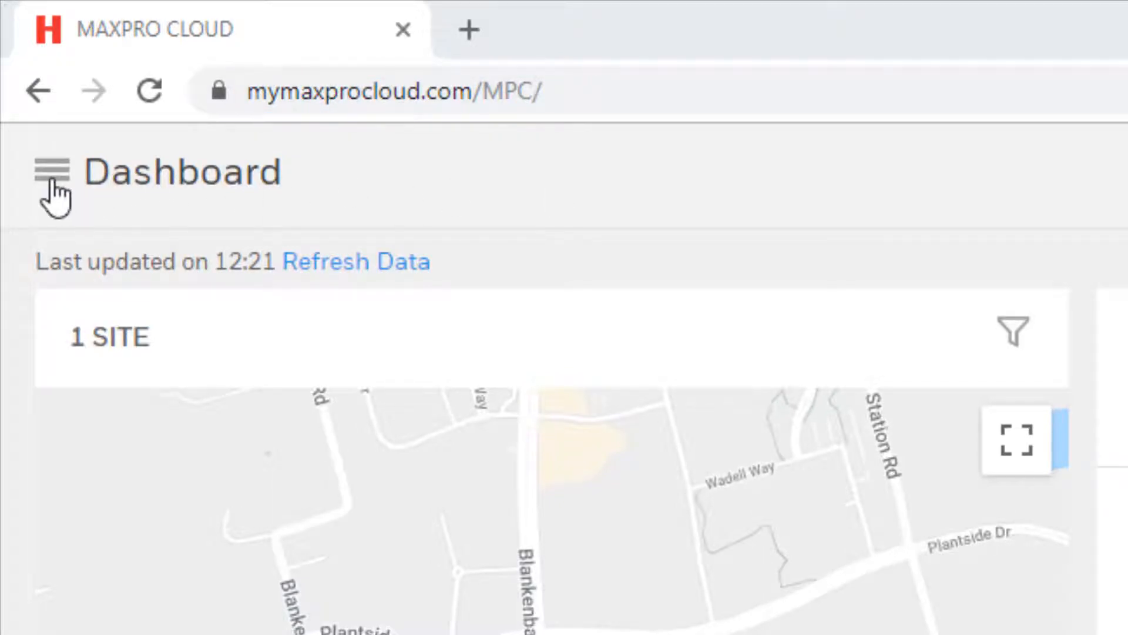
- Navigate from the dashboard to the Customers page listing HoneywellTest1's sites
click(51, 171)
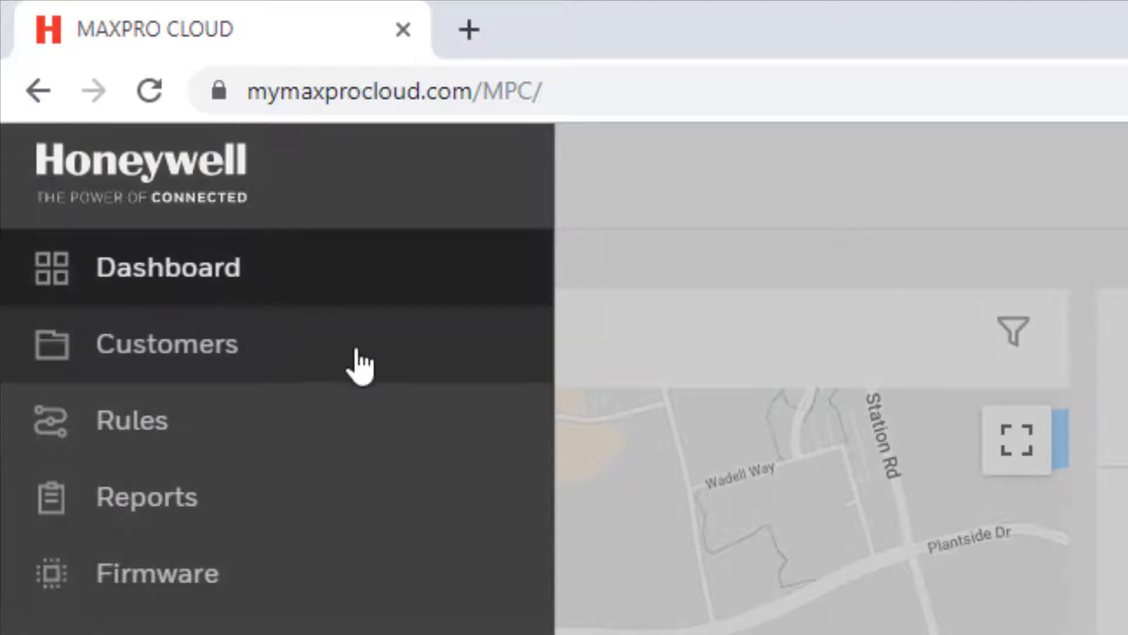
click(166, 343)
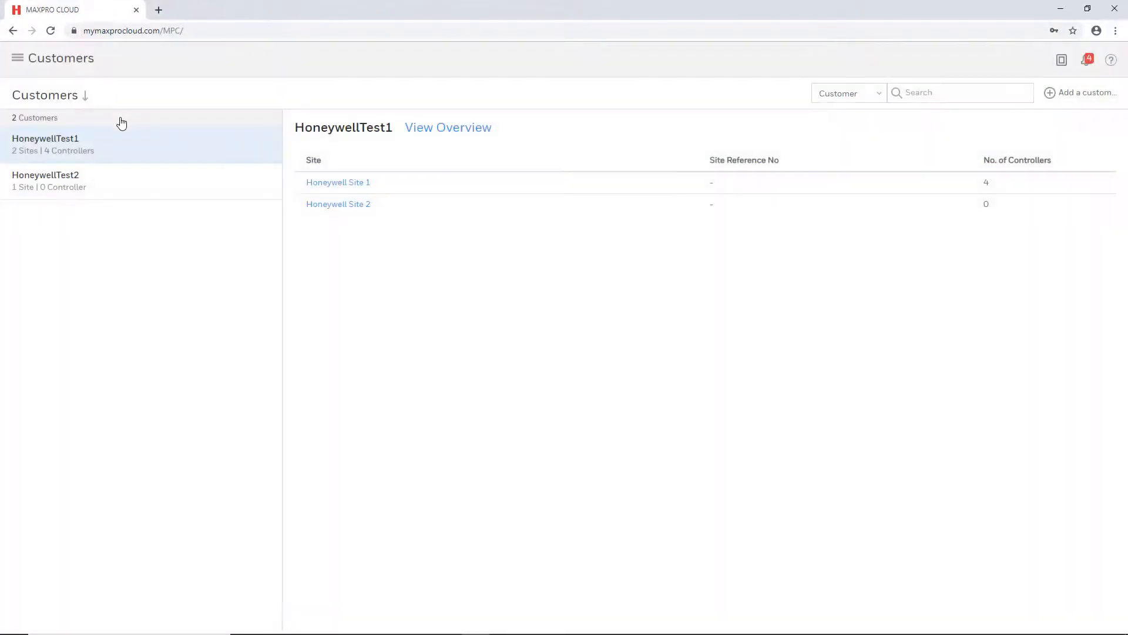
mouse_move(133, 147)
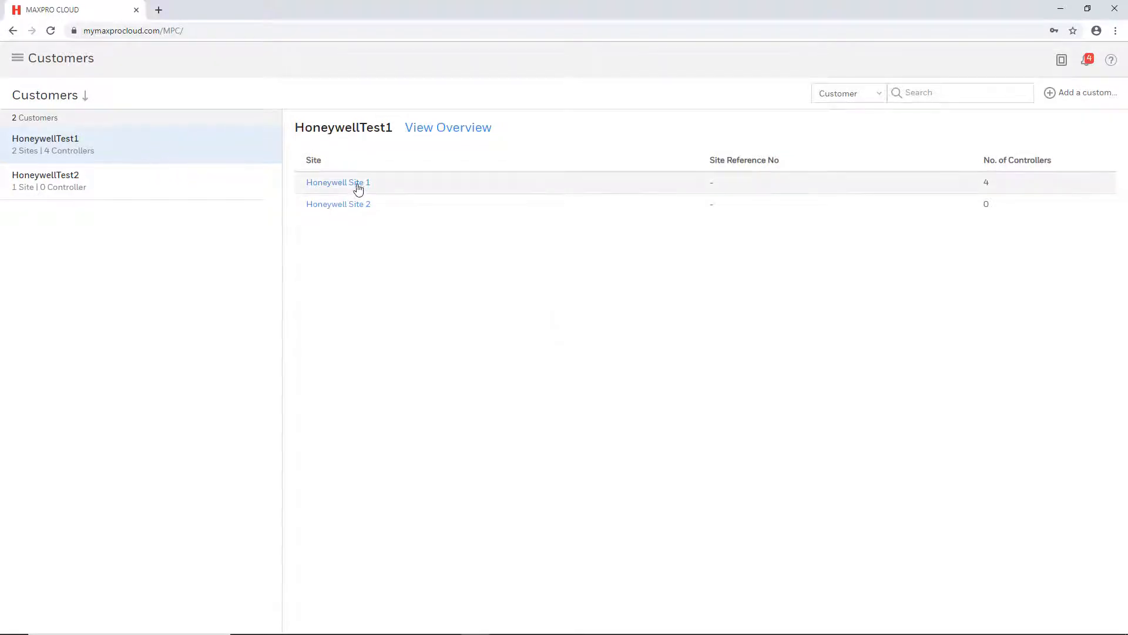
- Open Honeywell Site 1 to show its devices and the NetAXS-123 controller's doors
click(338, 182)
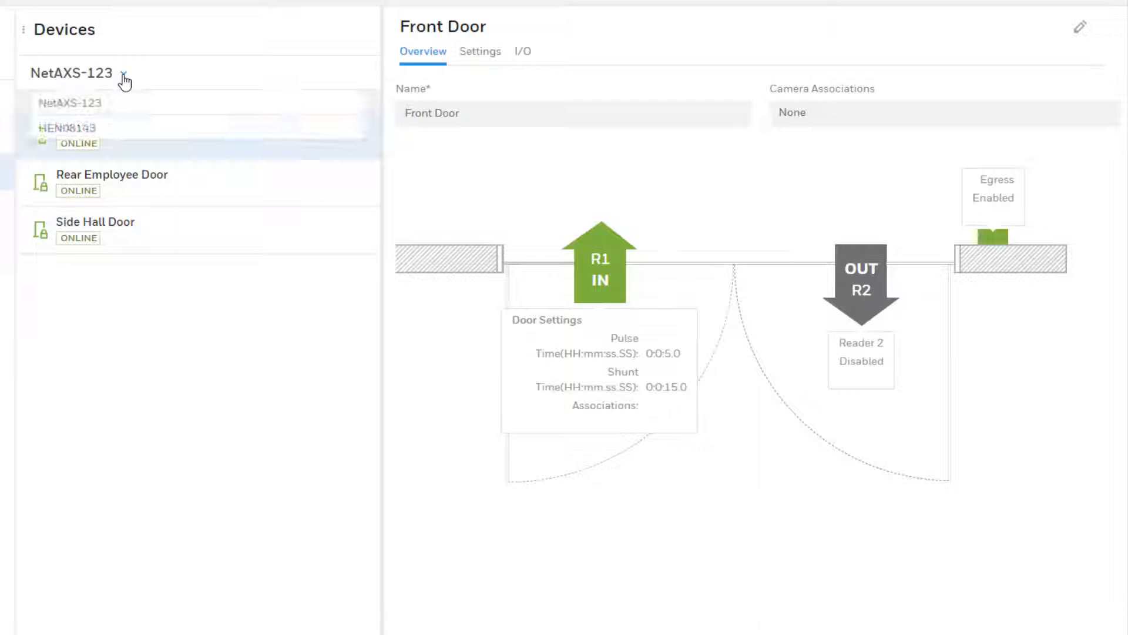
- Open the Rear Employee Door's details on the NetAXS-123 controller and start editing it
click(123, 73)
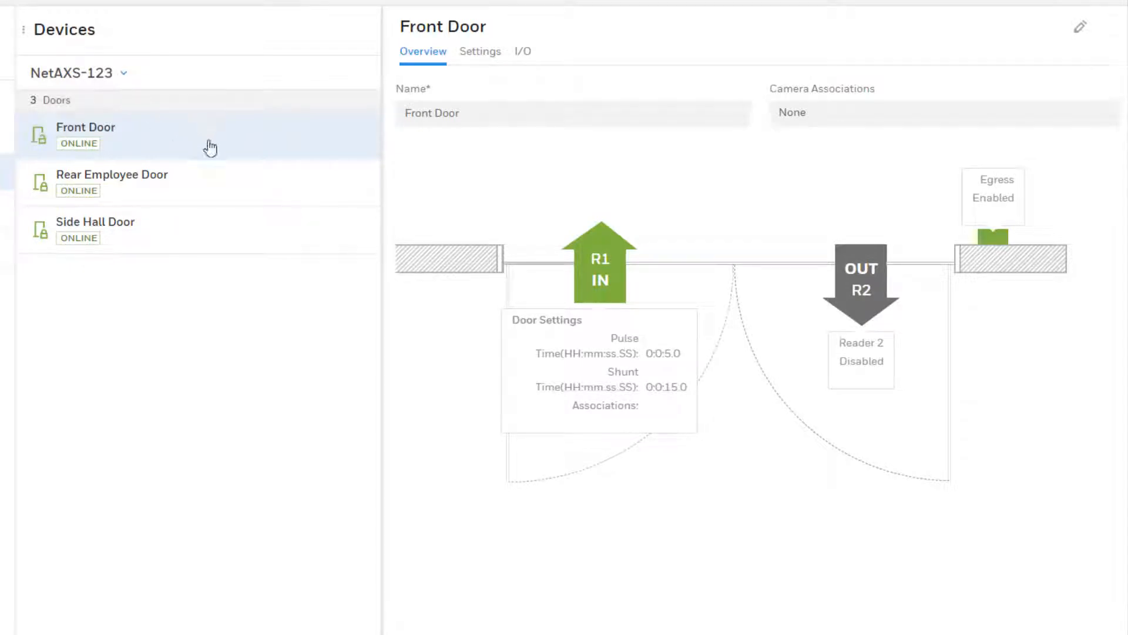
click(112, 182)
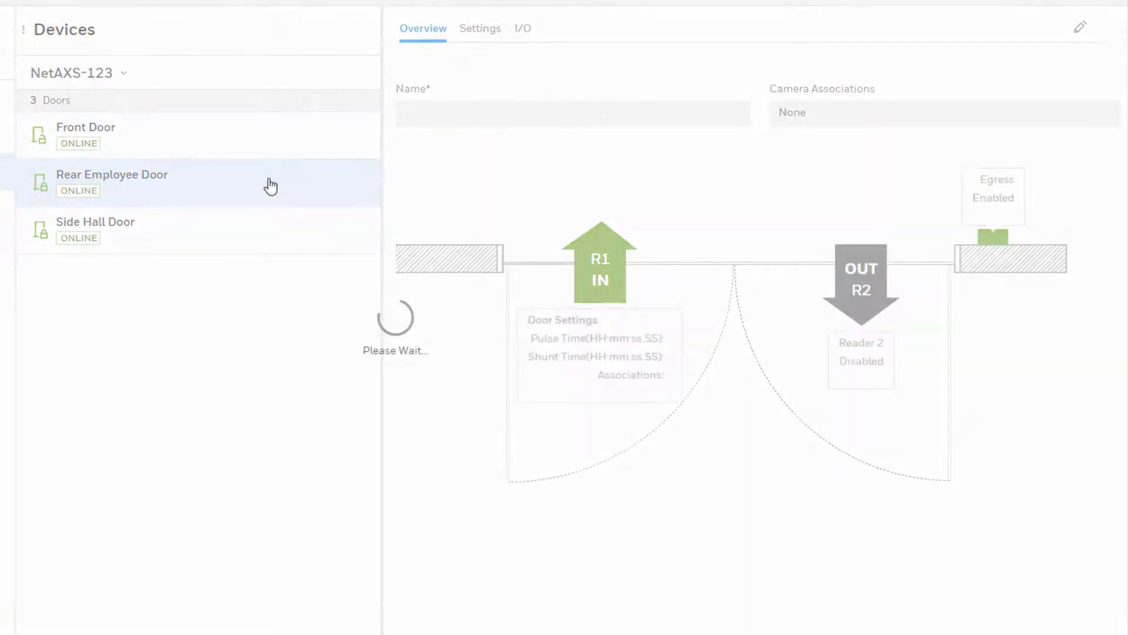
click(112, 174)
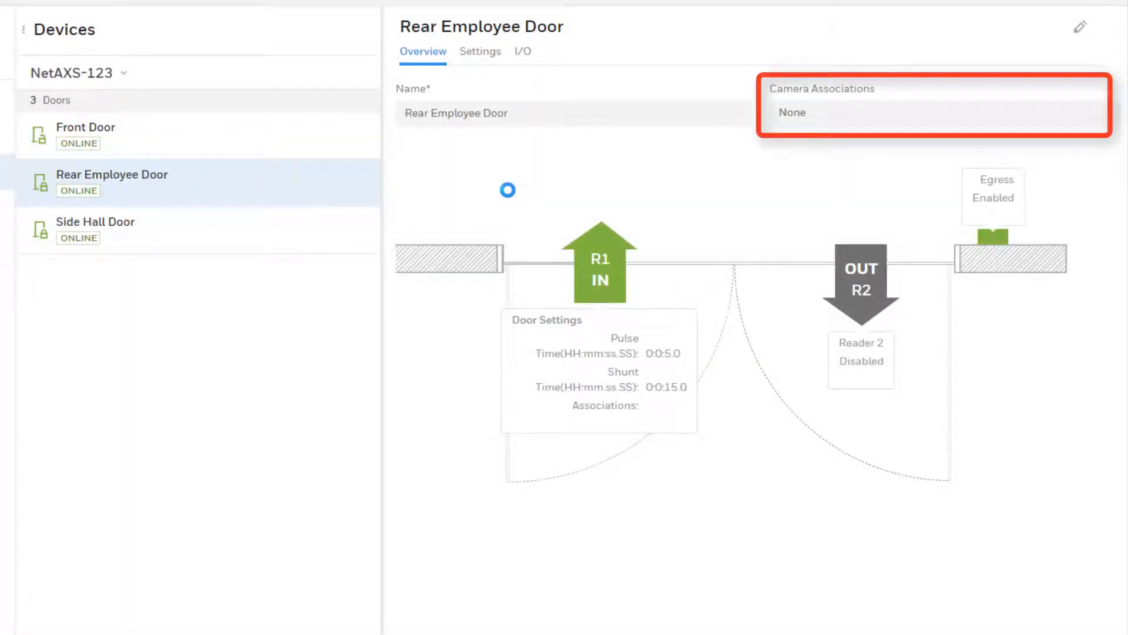
mouse_move(1092, 126)
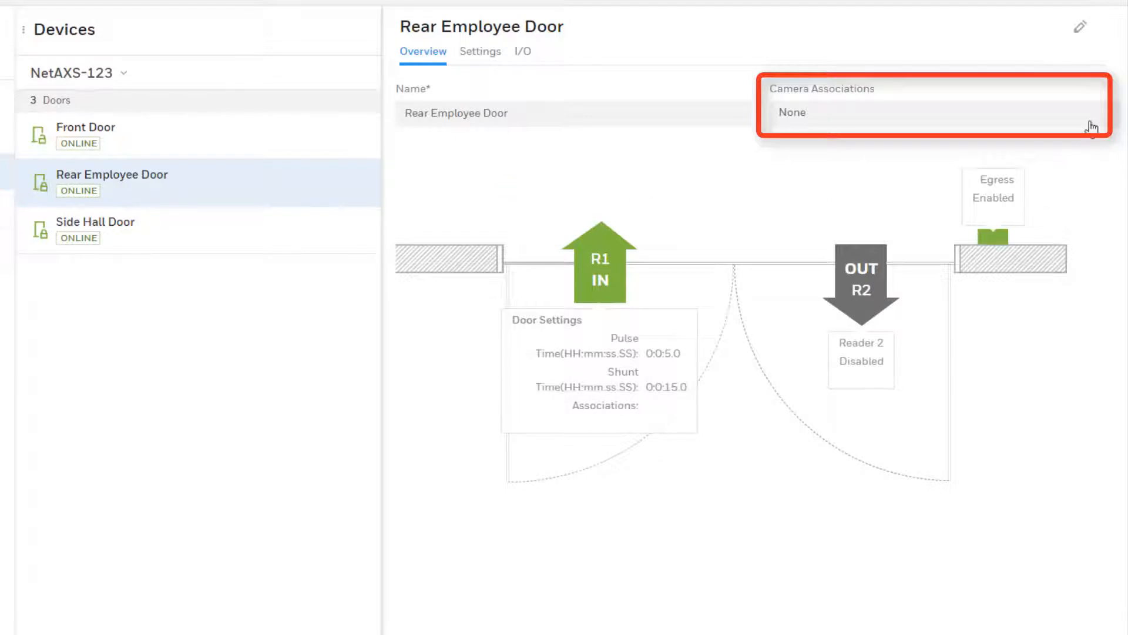
click(1080, 27)
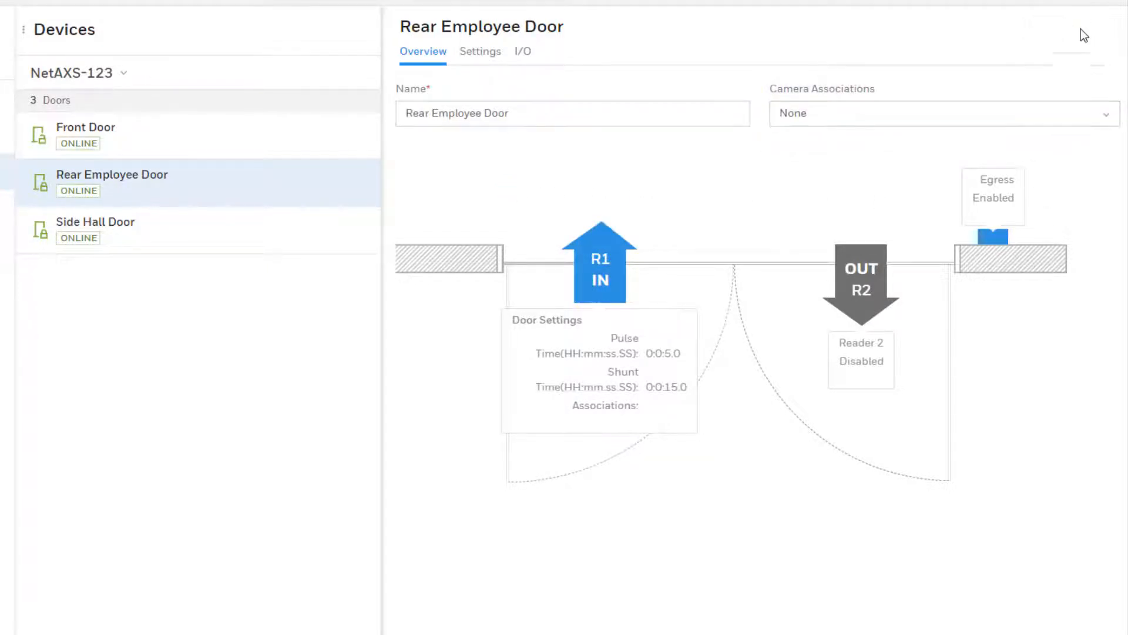
- Associate CAM 1 with the Rear Employee Door and save the door
click(942, 112)
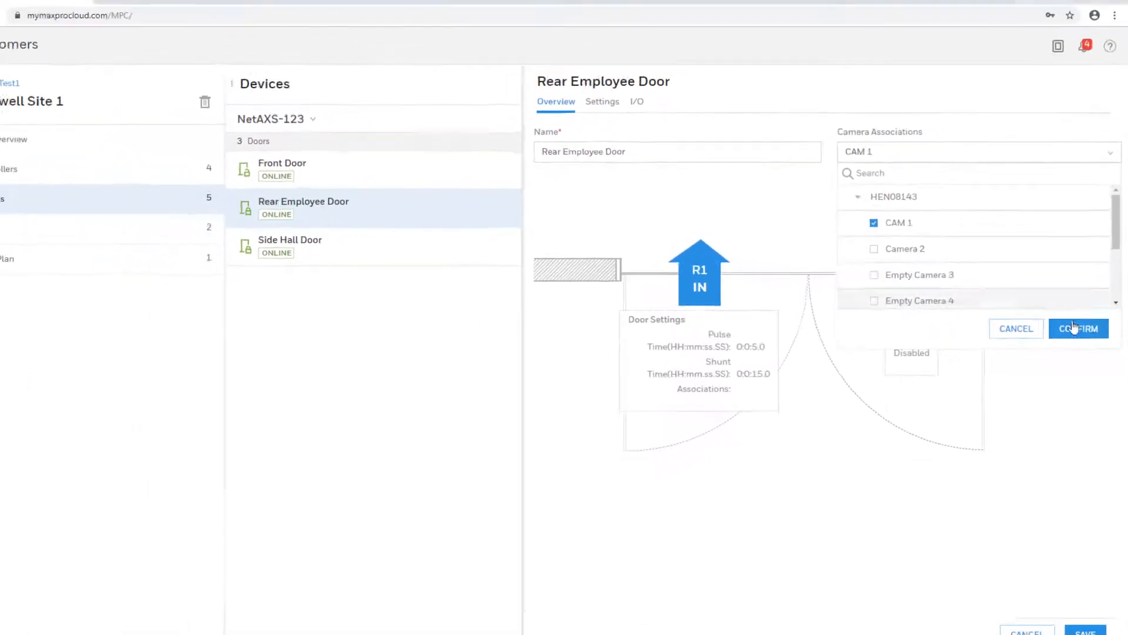
click(1079, 328)
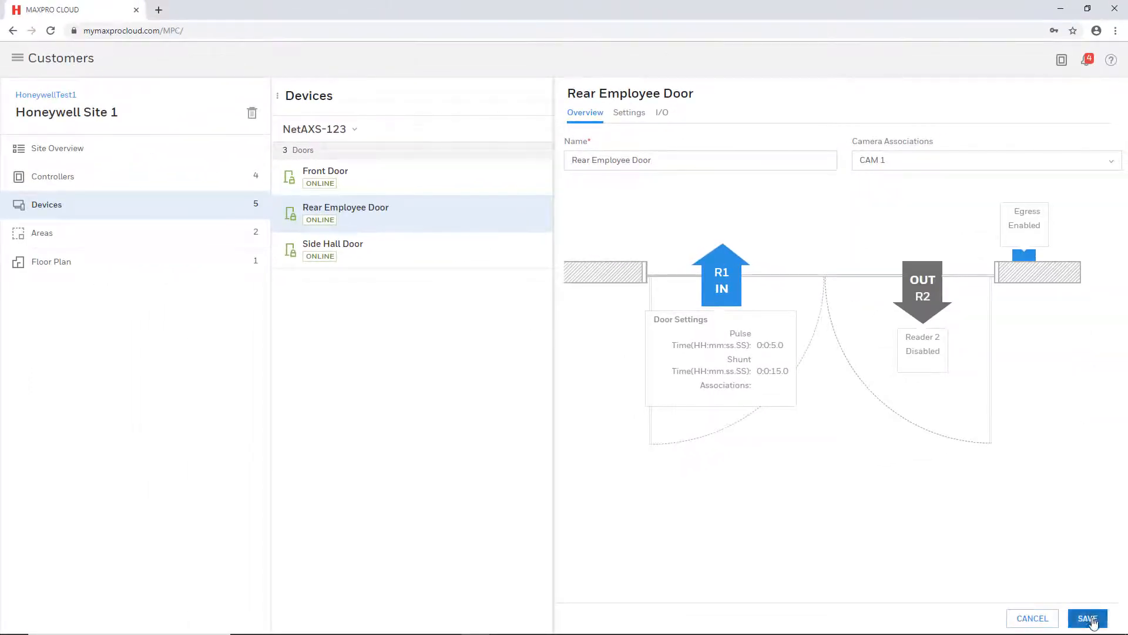
click(1088, 617)
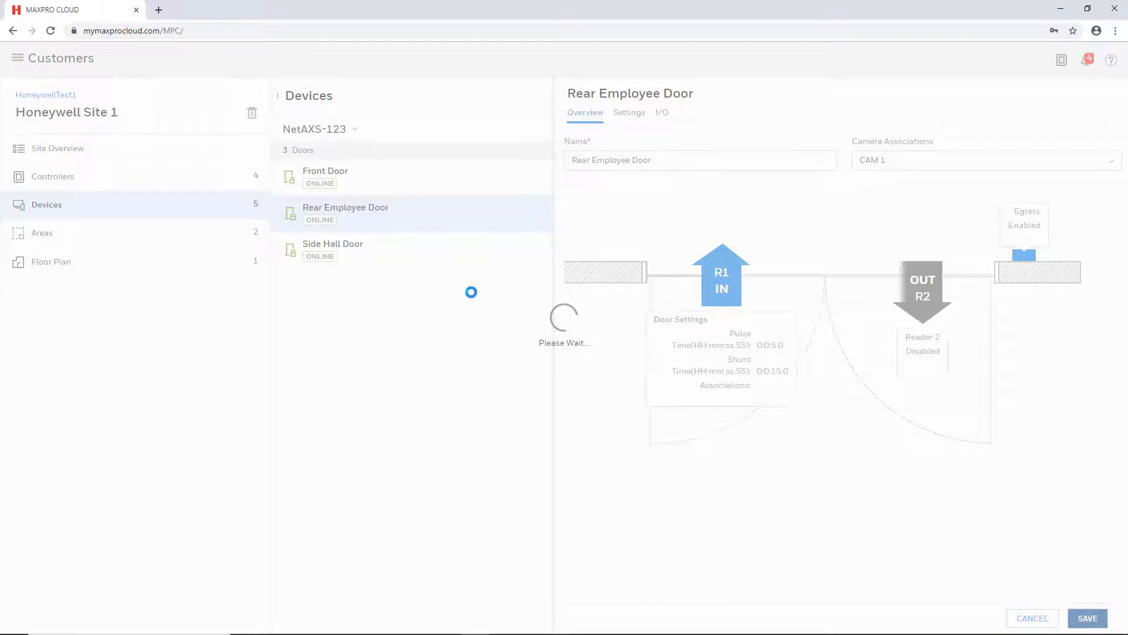
click(1087, 617)
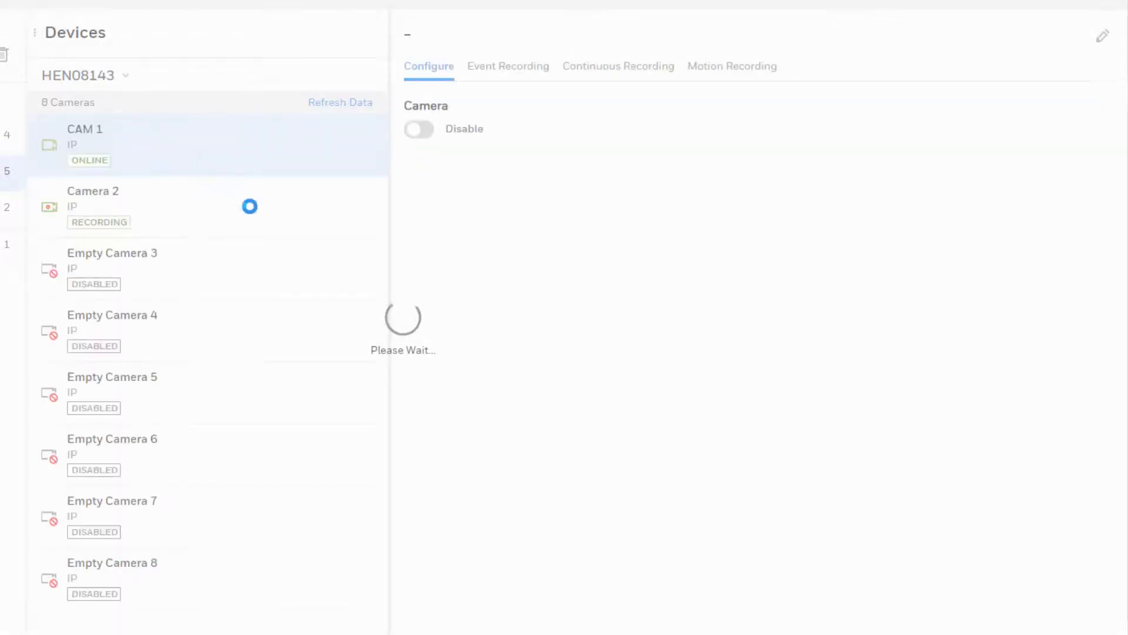
- Link Camera 2 on recorder HEN08143 to the Rear Employee Door and save the camera
click(85, 143)
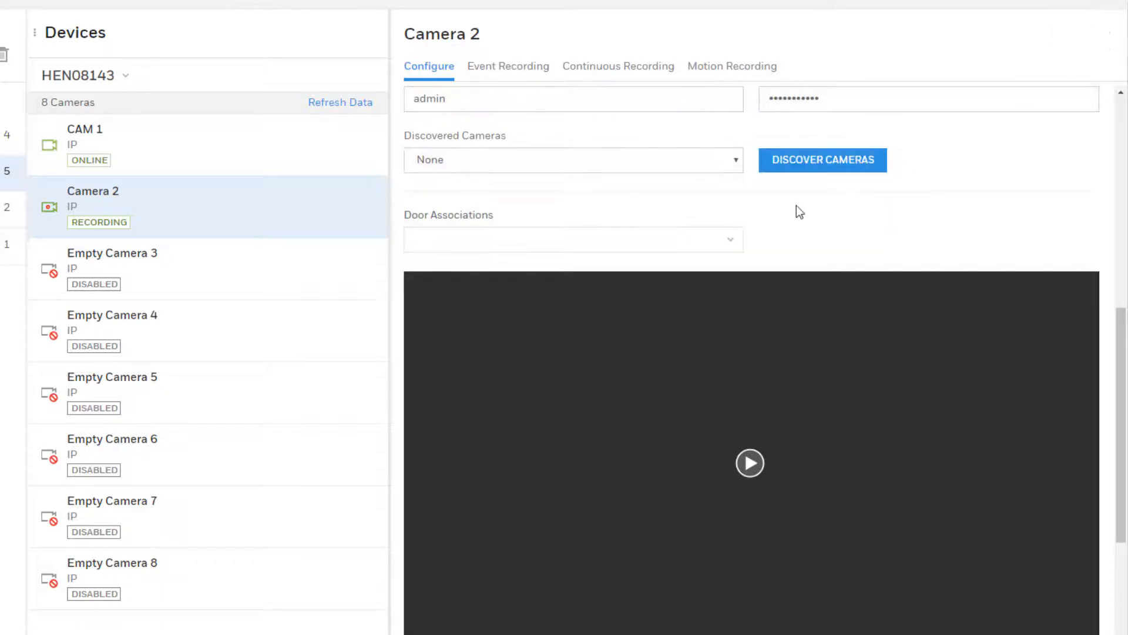
click(572, 239)
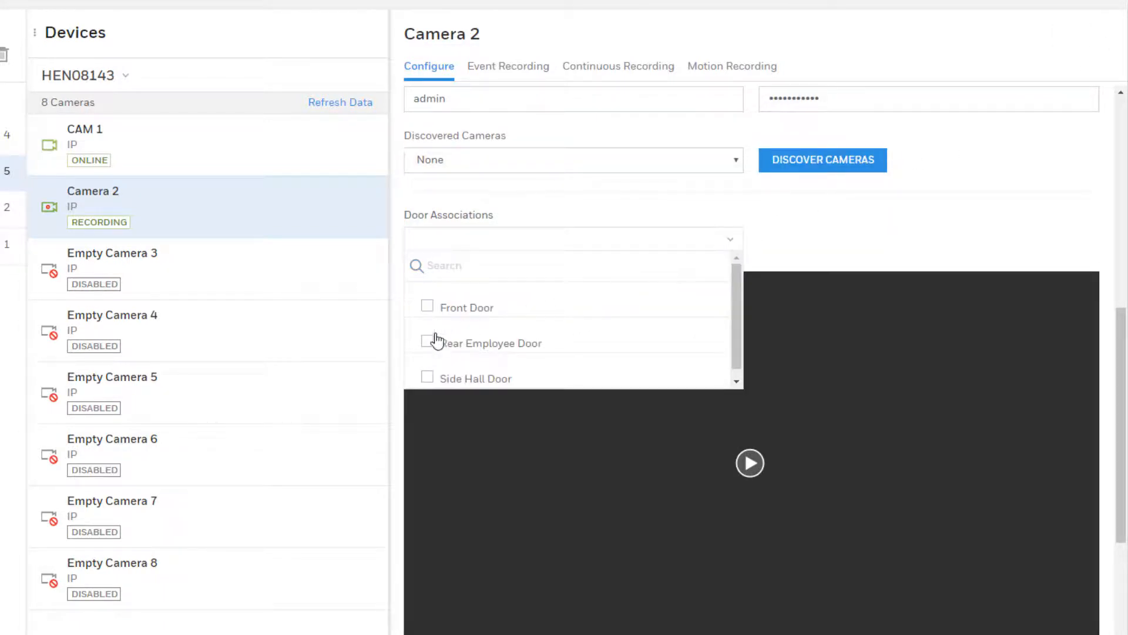
click(427, 342)
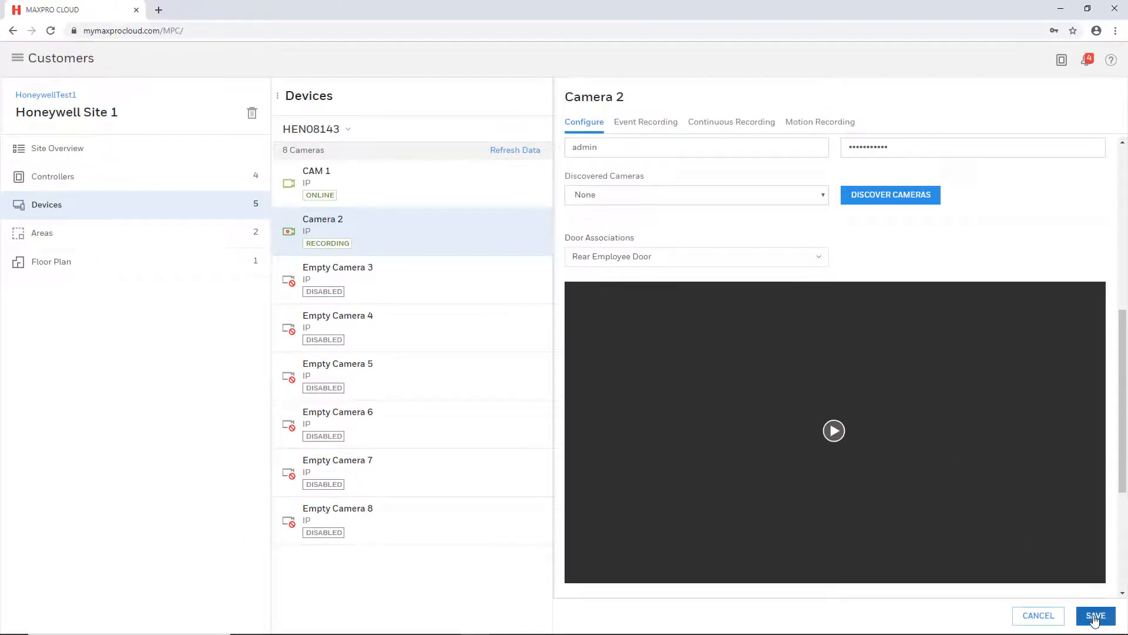
click(1094, 615)
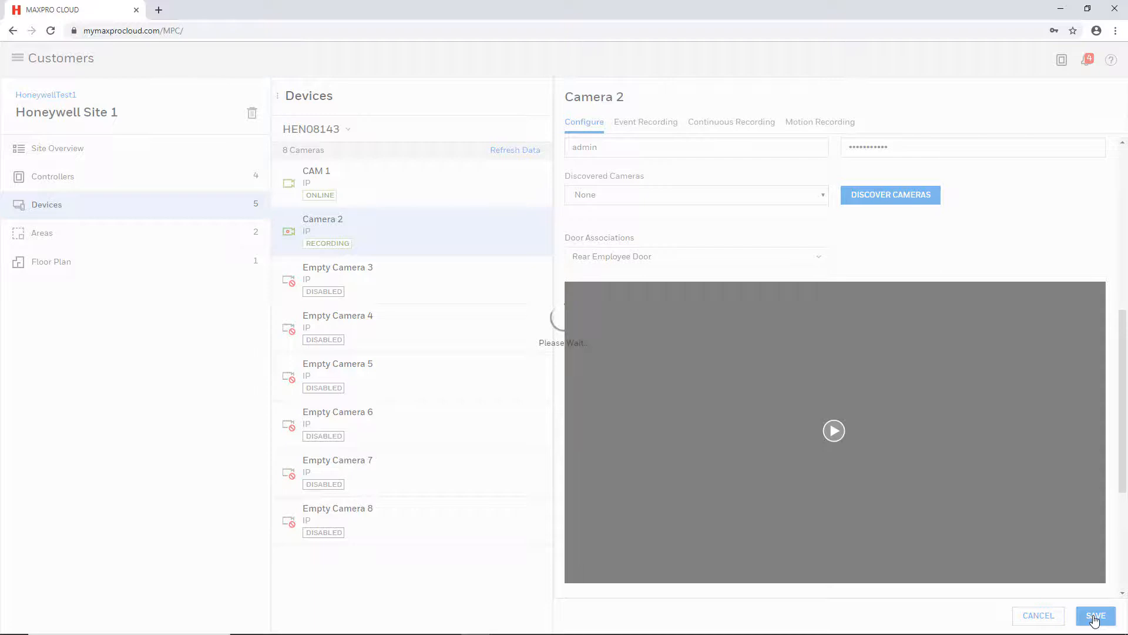
click(1095, 615)
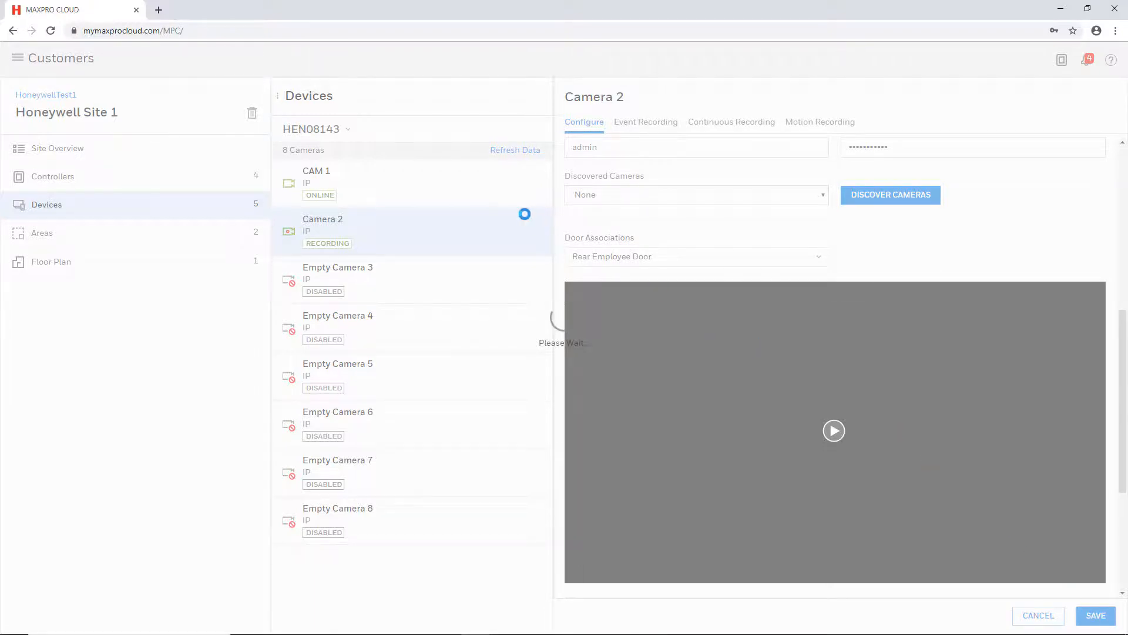
click(1094, 615)
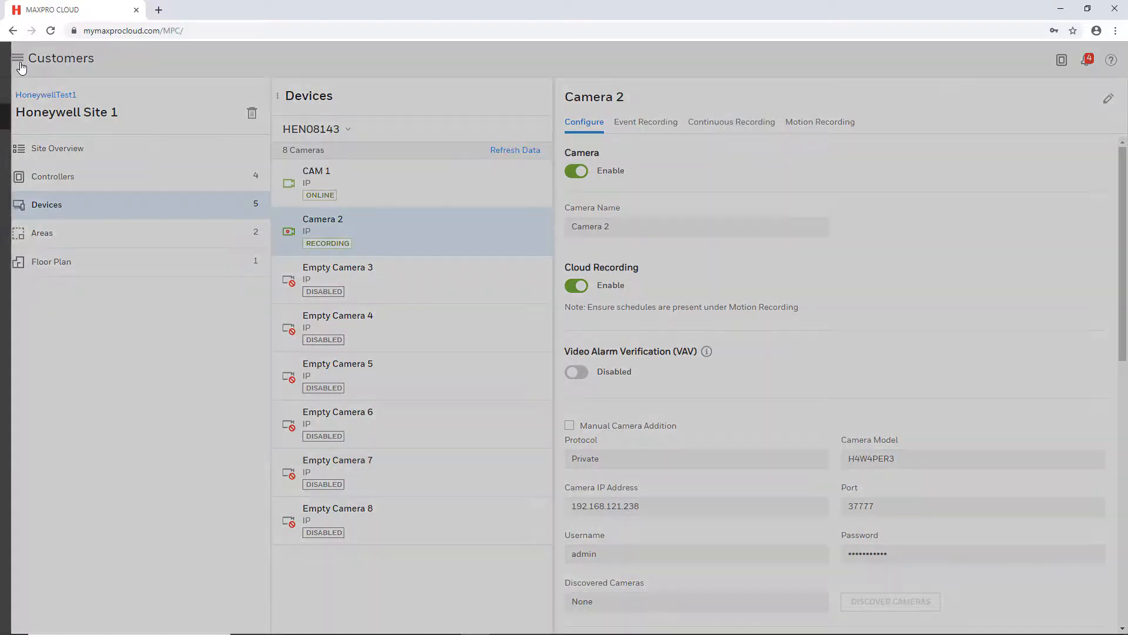
- Navigate to the Alarms page listing the Rear Employee Door alarm events
click(1089, 60)
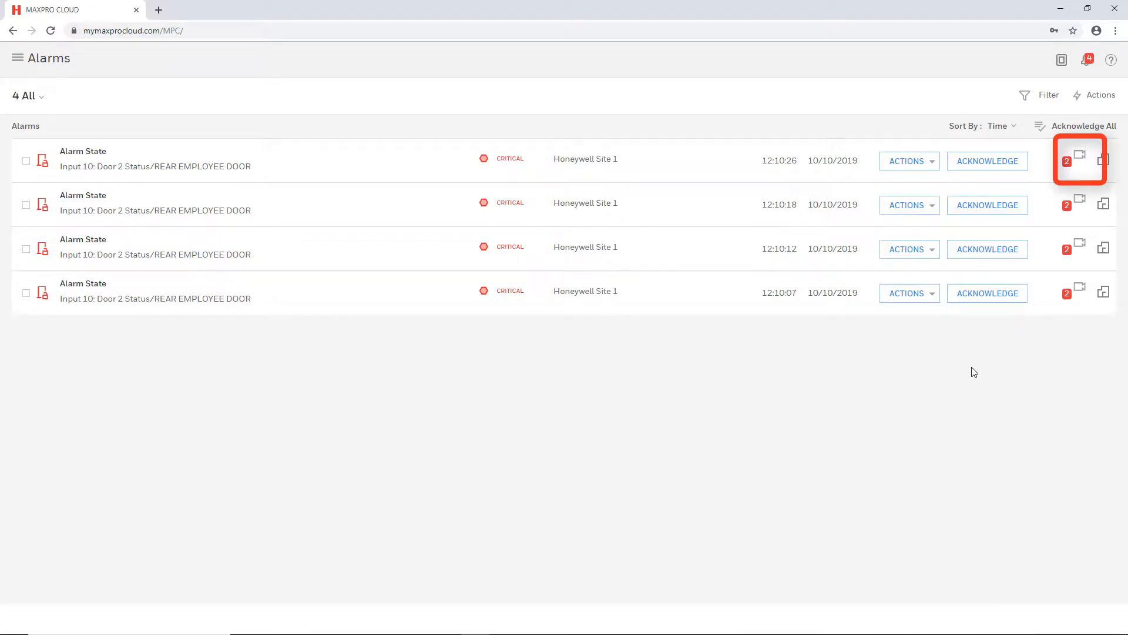
mouse_move(1012, 339)
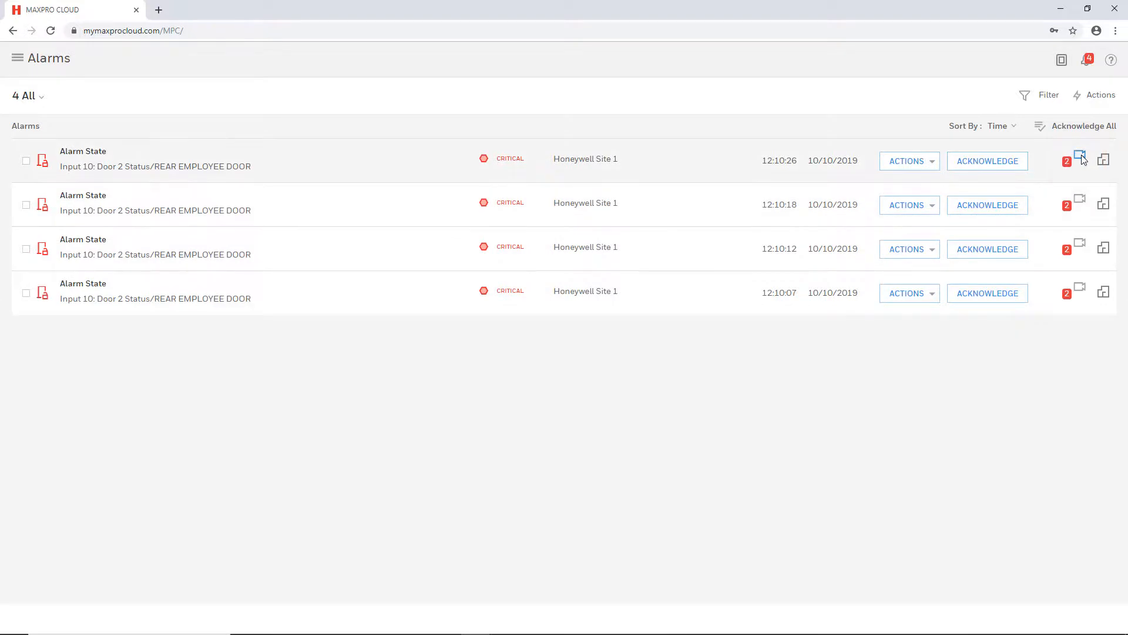
- Show live video for the latest Rear Employee Door alarm on Camera 2, then switch to CAM 1
click(1078, 159)
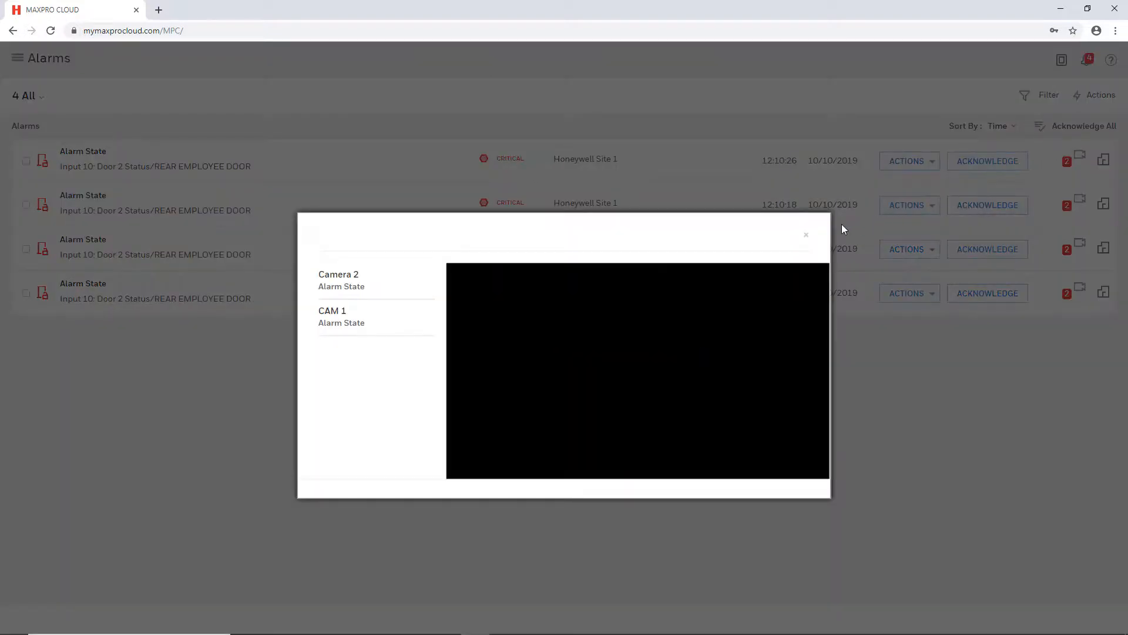
mouse_move(713, 241)
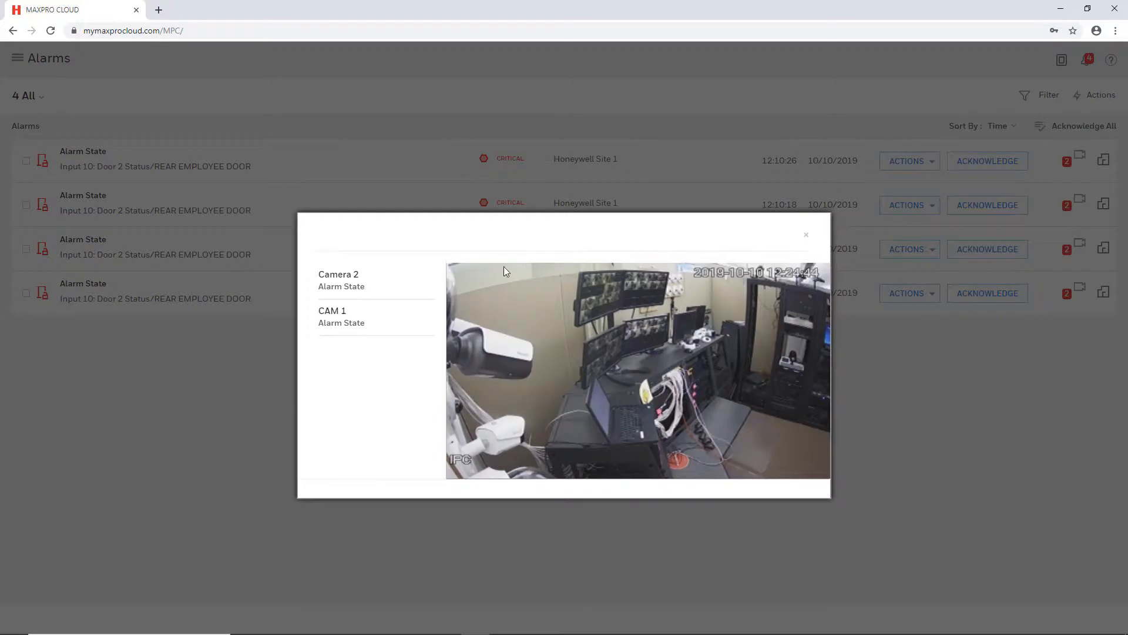
mouse_move(355, 373)
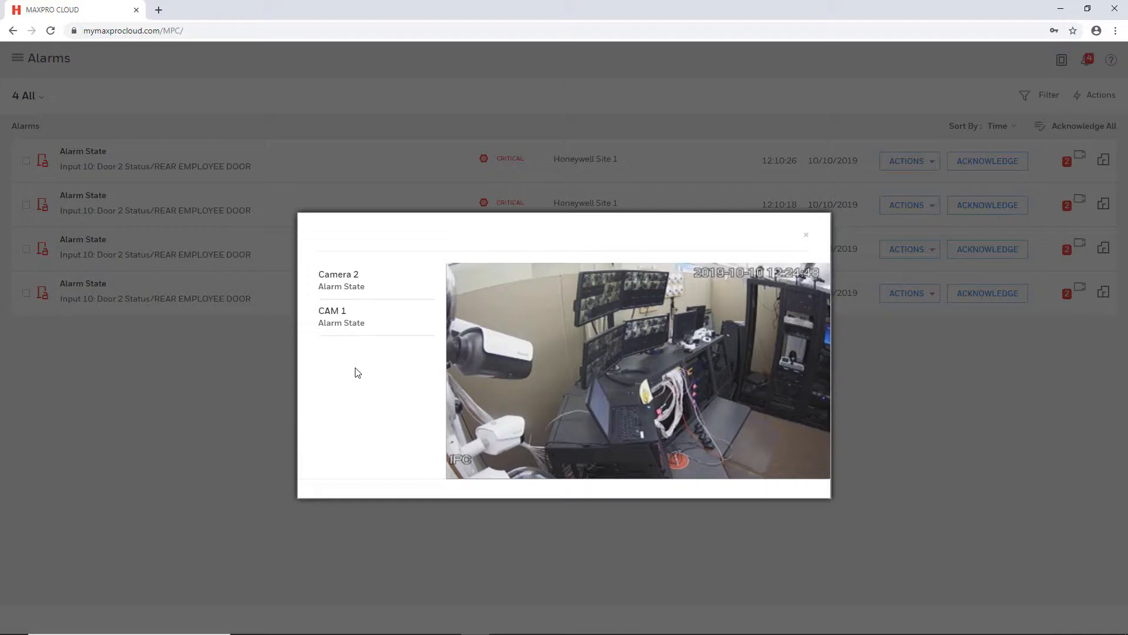
click(333, 310)
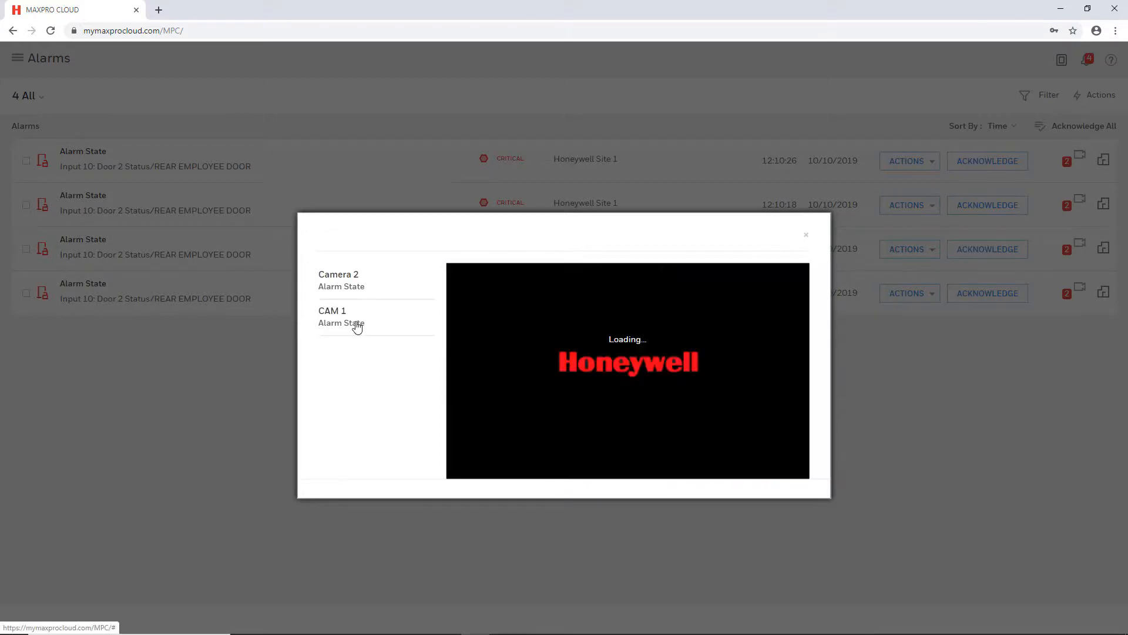